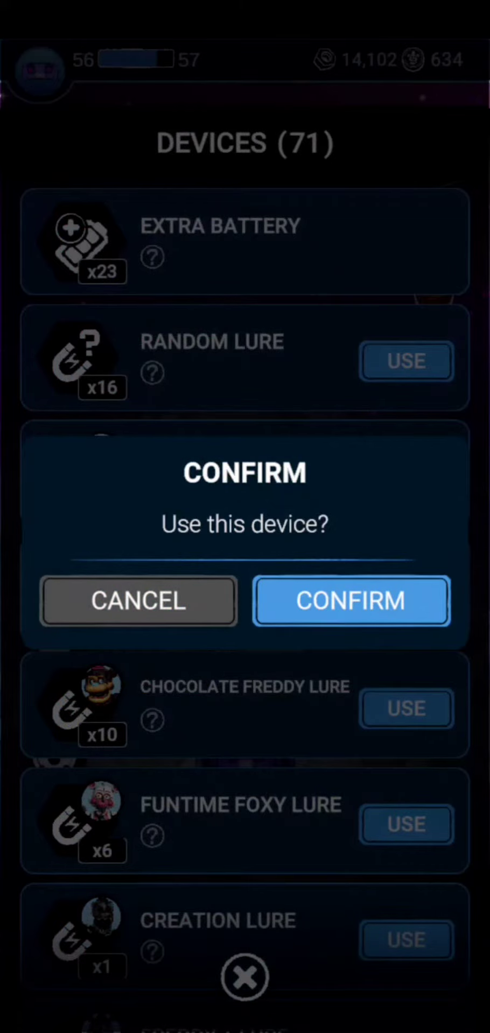
Step: Confirm the 'Use this device?' prompt in the Devices menu to start the encounter
click(351, 600)
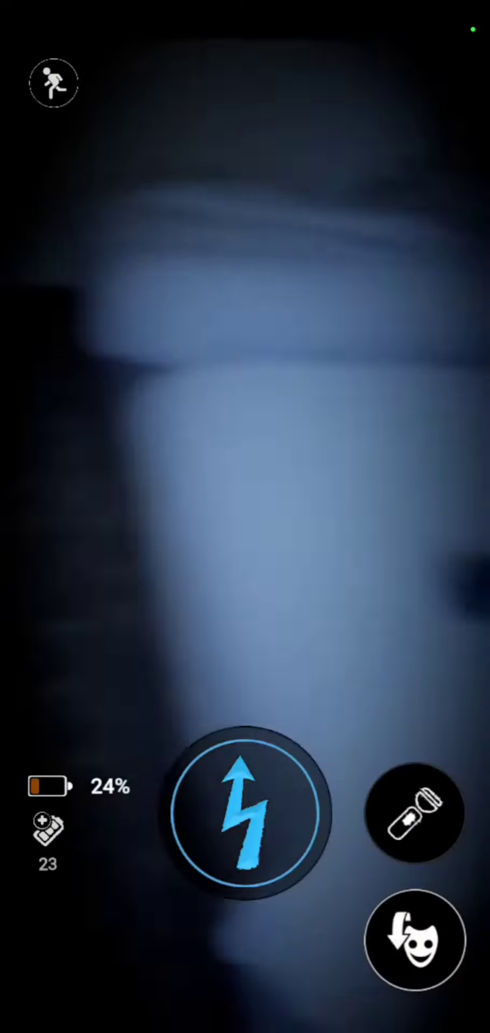
Step: Use a spare battery to recharge power to 68%, then switch the flashlight on
click(415, 813)
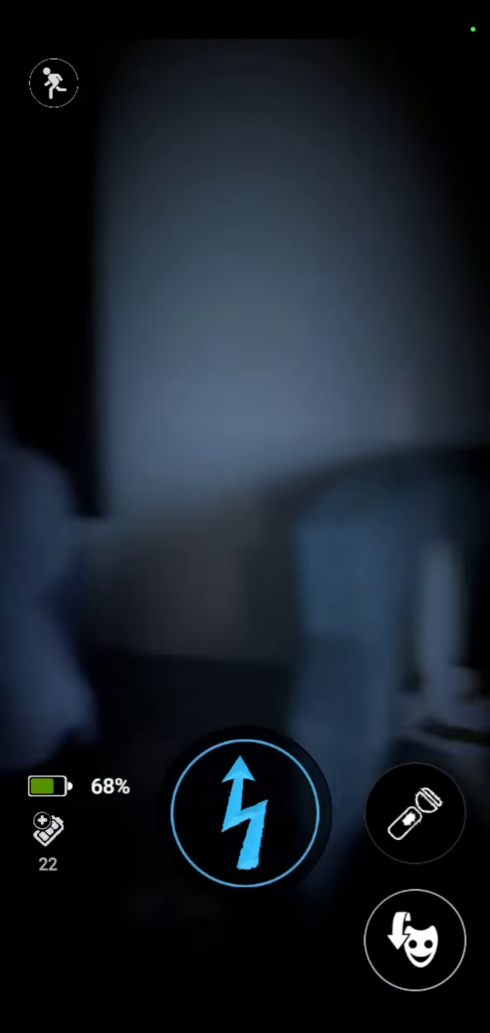
click(416, 813)
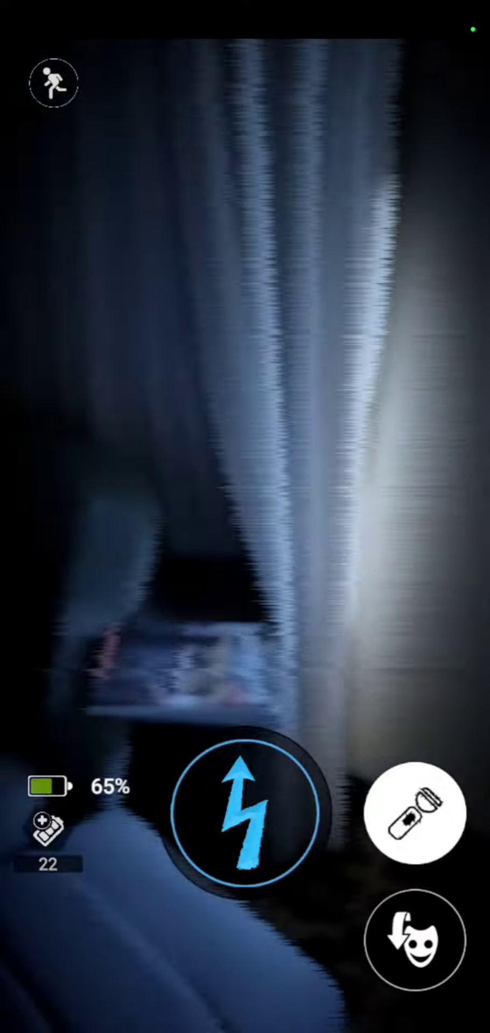